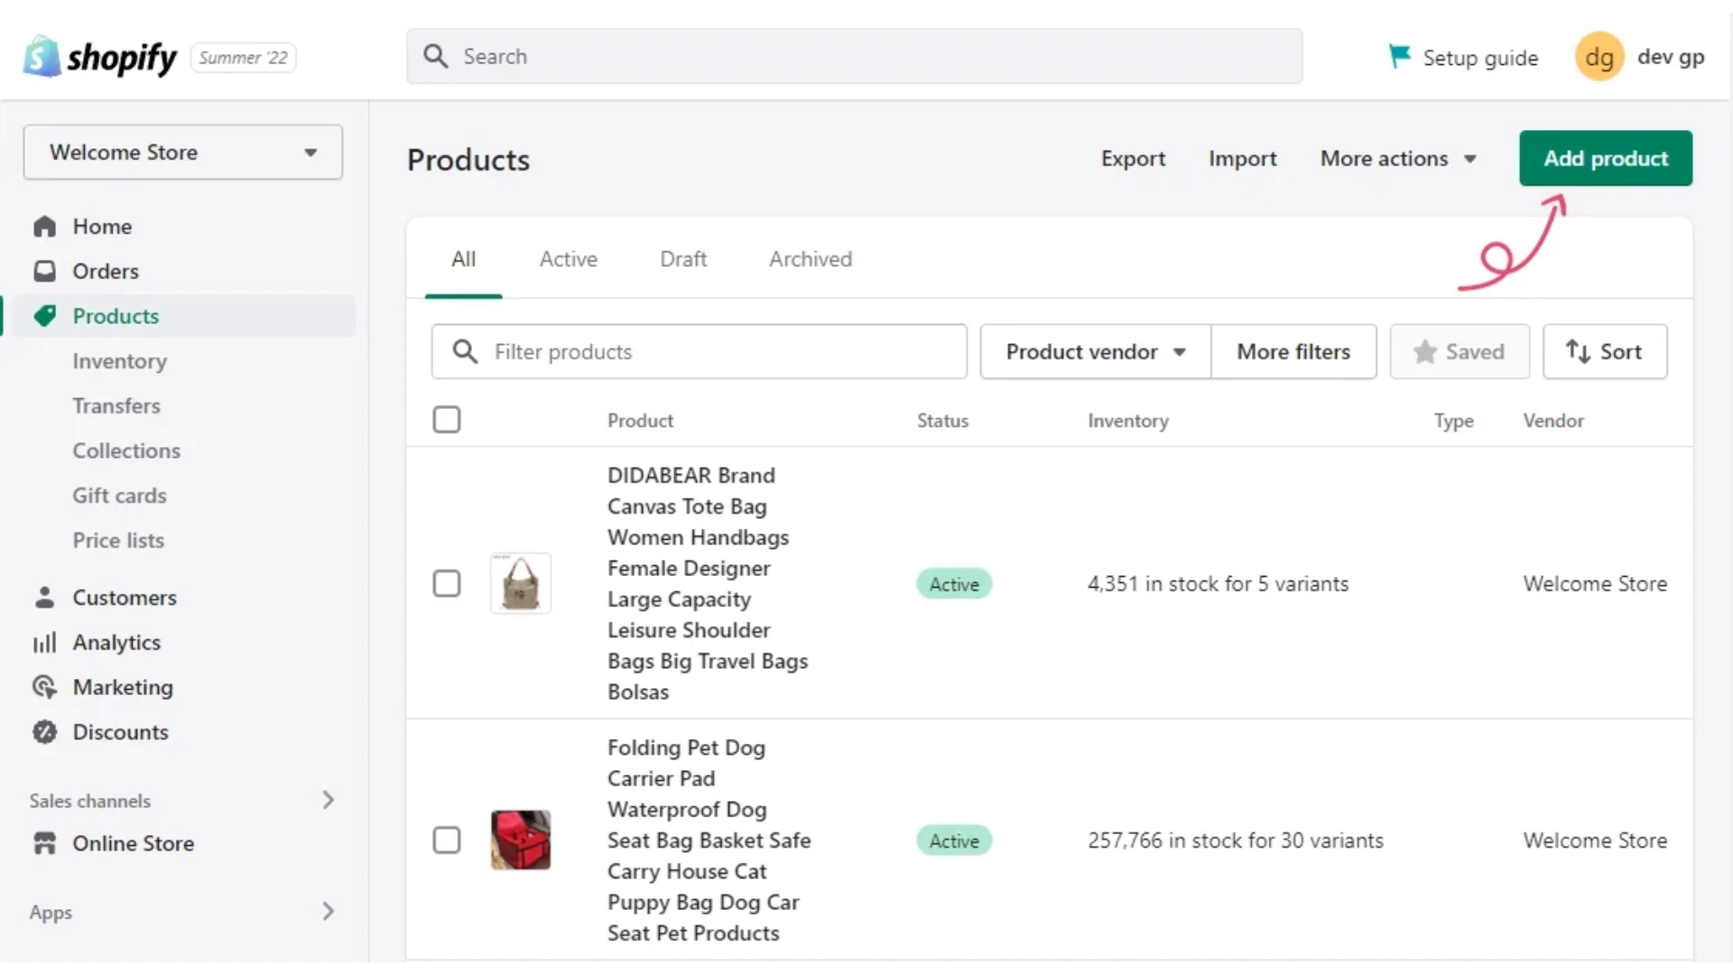
# - Add a new product 'JoJo Socks: ORGANIC COTTON MIX - Joplin' with description and reach its Media section
pyautogui.click(1606, 159)
pyautogui.write("Super comfy ankle socks in Joplin. Keeping those toes toasty with an organic cotton mix that's both comfortable and strong.")
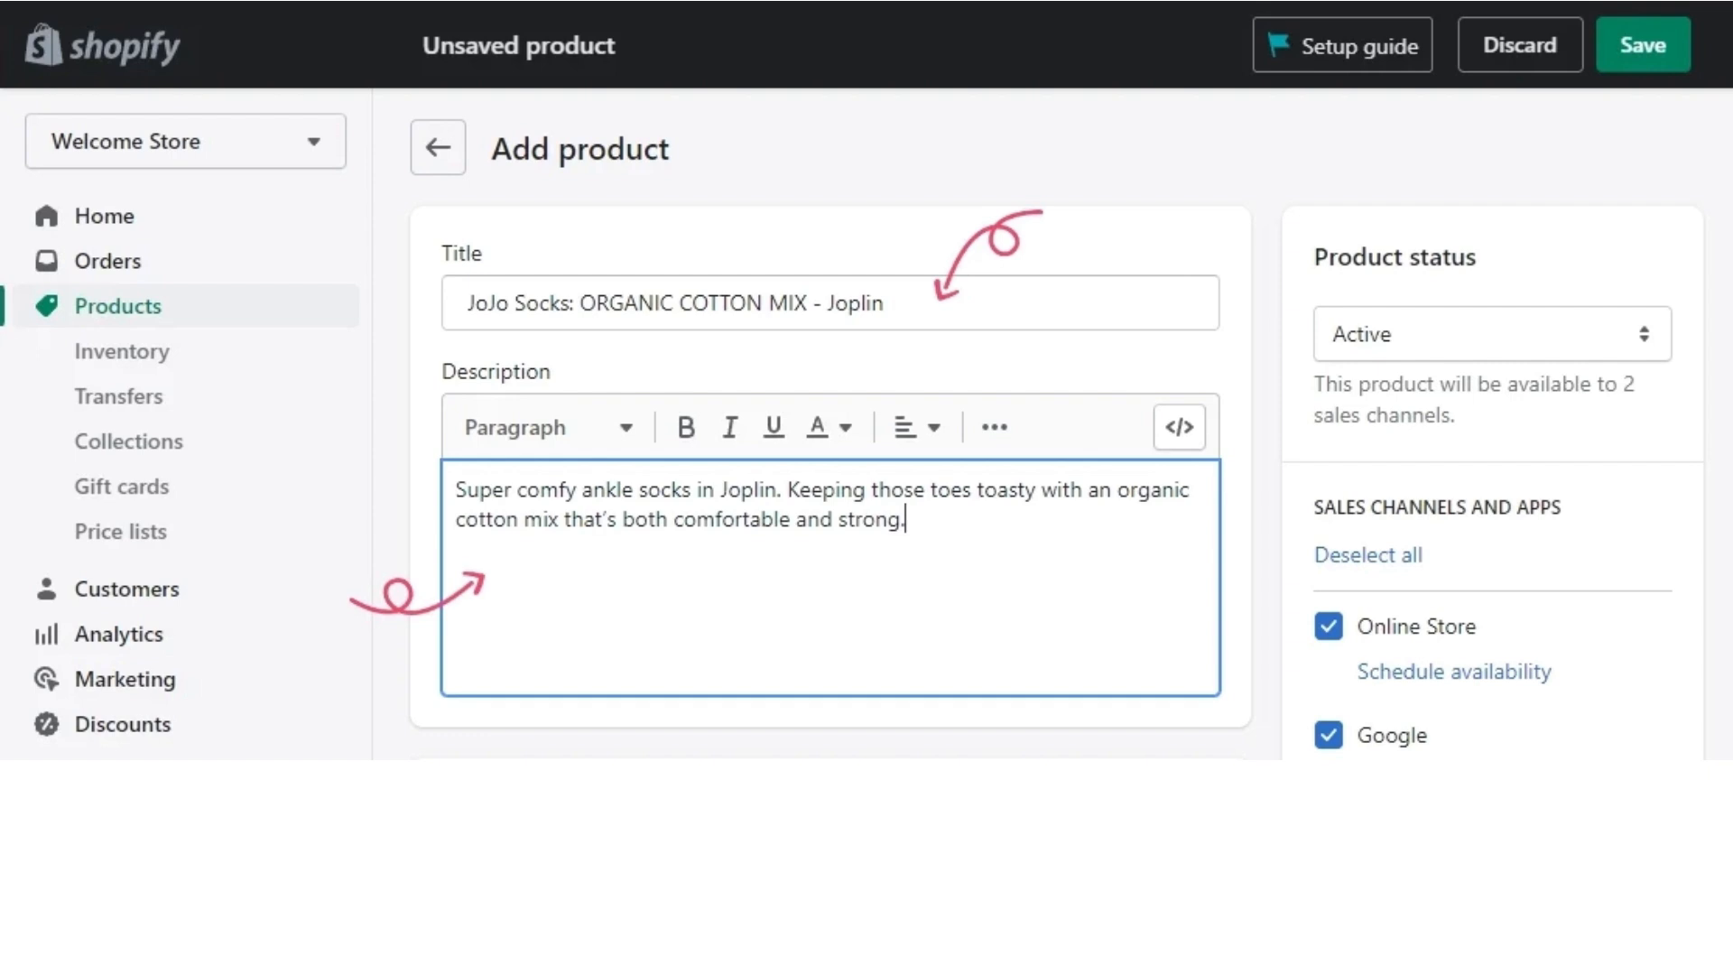
pyautogui.scroll(-3)
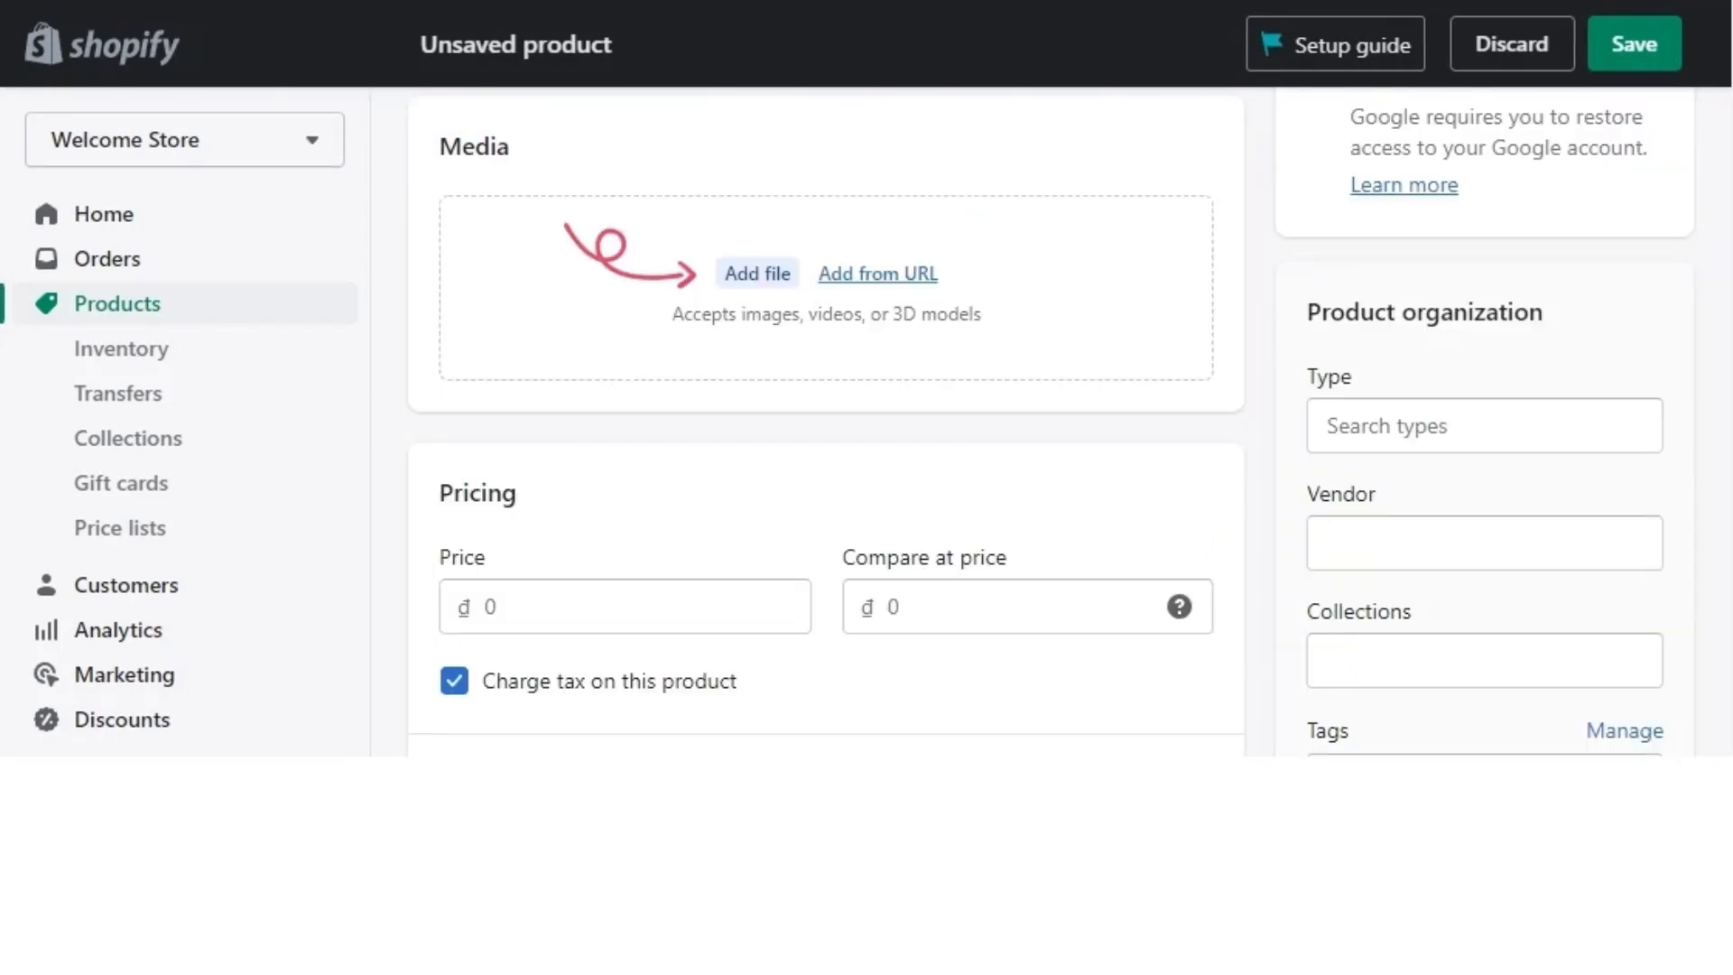